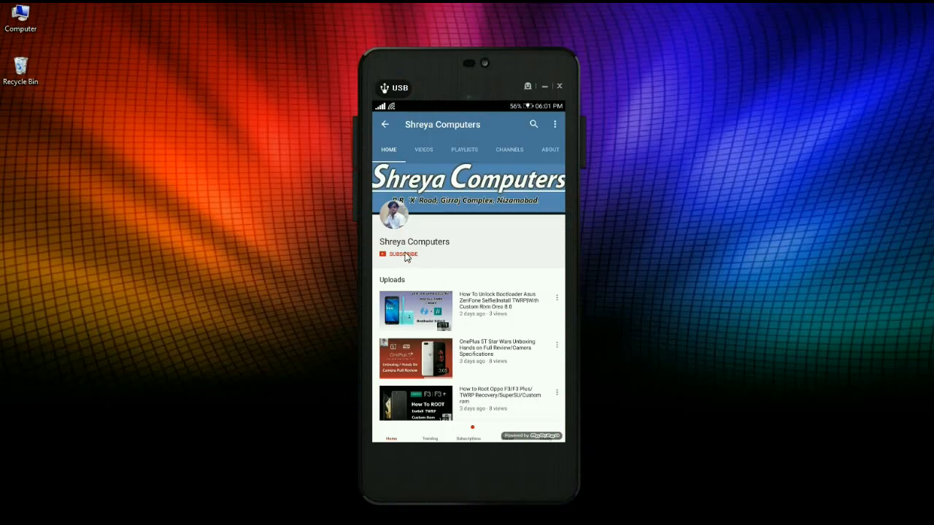
# Step: Subscribe to the channel from its YouTube page on the mirrored phone
pyautogui.click(400, 254)
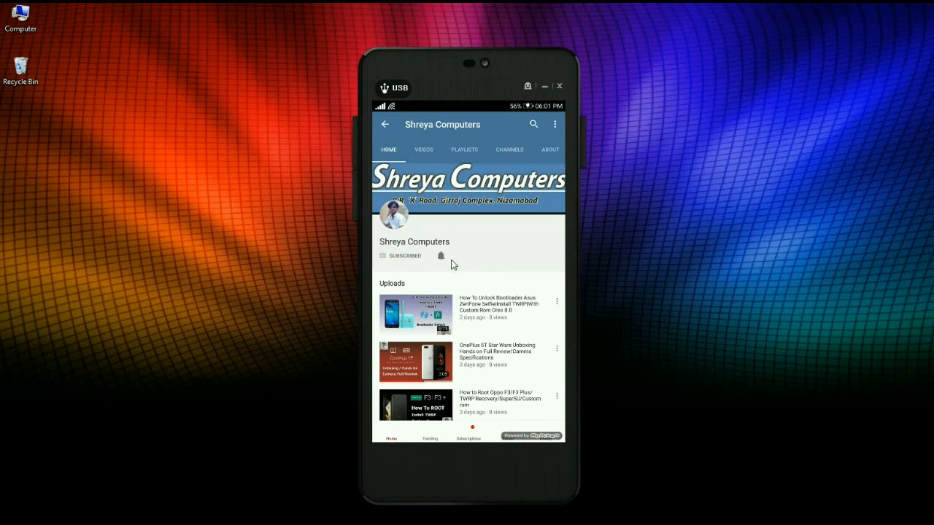
pyautogui.click(440, 256)
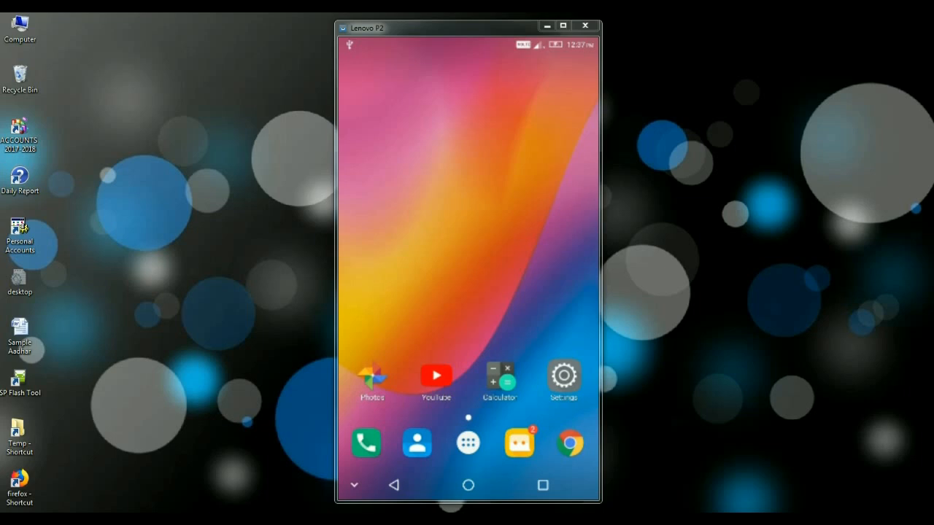
# Step: View the phone's Phone status in Settings, then return to the main settings list
pyautogui.click(563, 375)
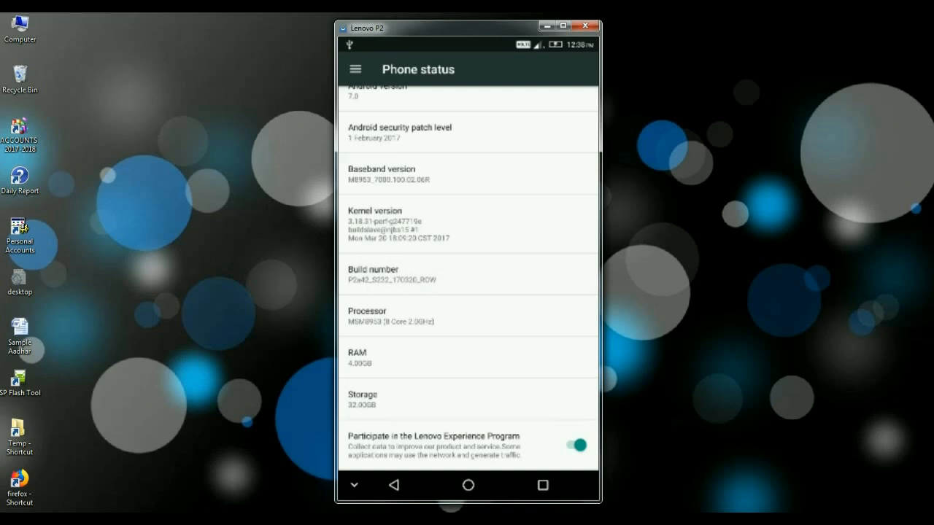
pyautogui.click(395, 486)
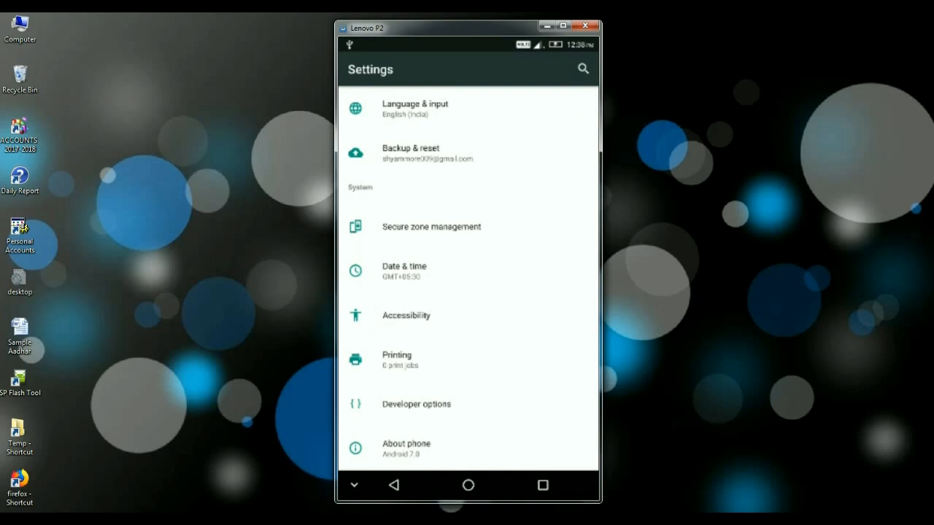
# Step: Verify OEM unlocking and USB debugging in Developer options, then open a command window in ADB Setup
pyautogui.click(416, 405)
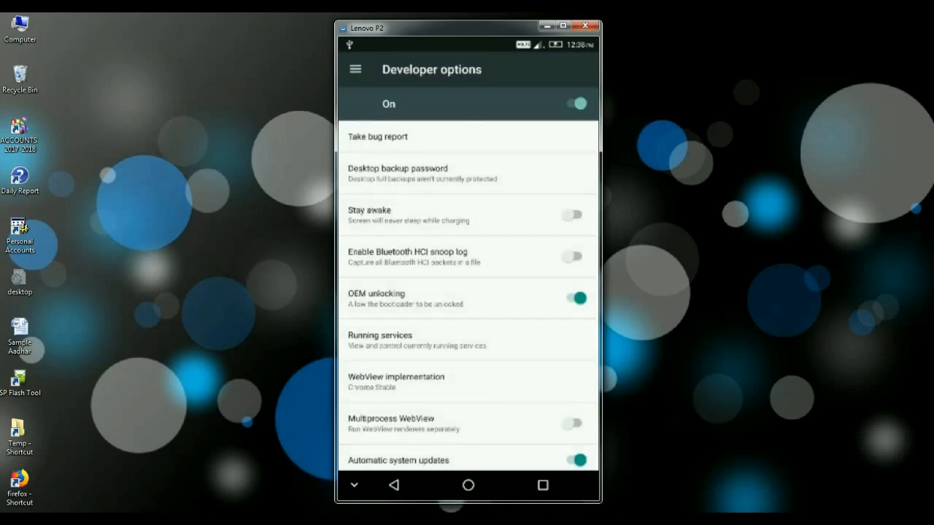
pyautogui.scroll(-3)
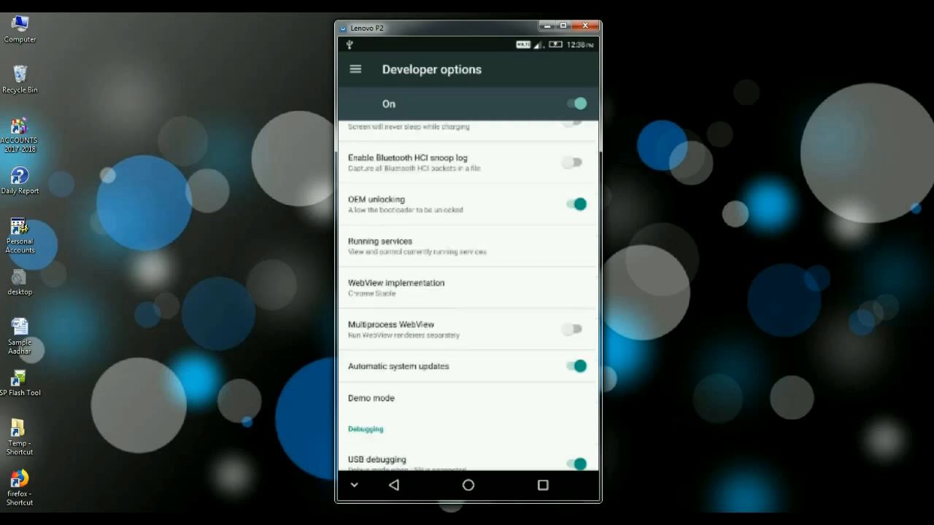
pyautogui.scroll(-3)
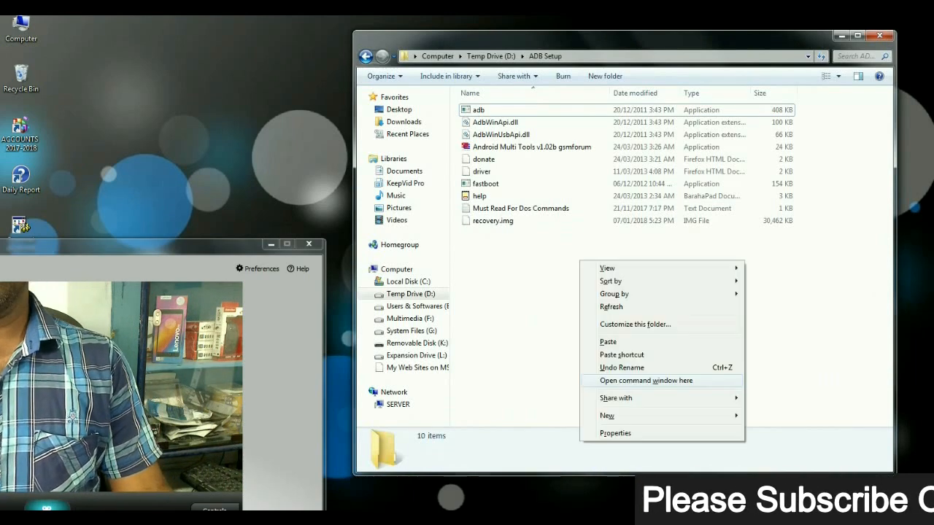
pyautogui.click(646, 380)
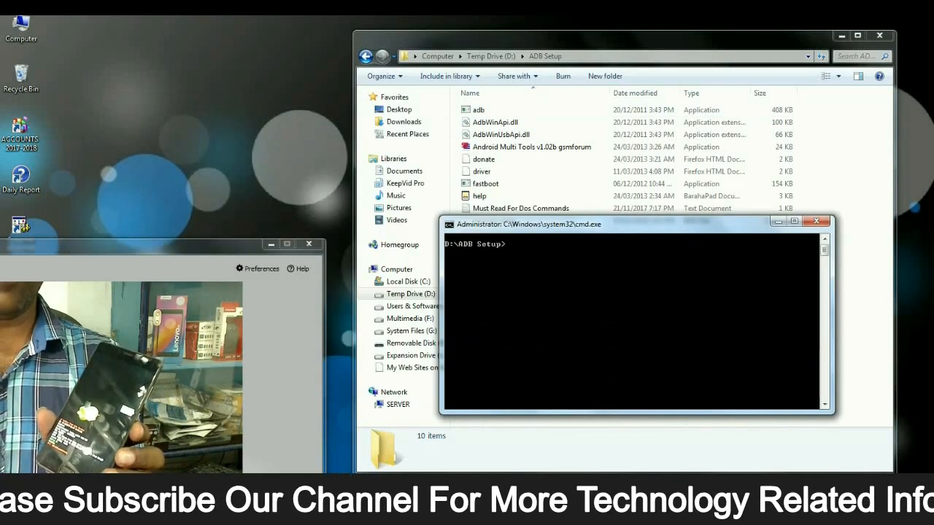
# Step: Run 'fastboot devices' and 'fastboot oem unlock', then close the command and folder windows
pyautogui.write('fastboot devices')
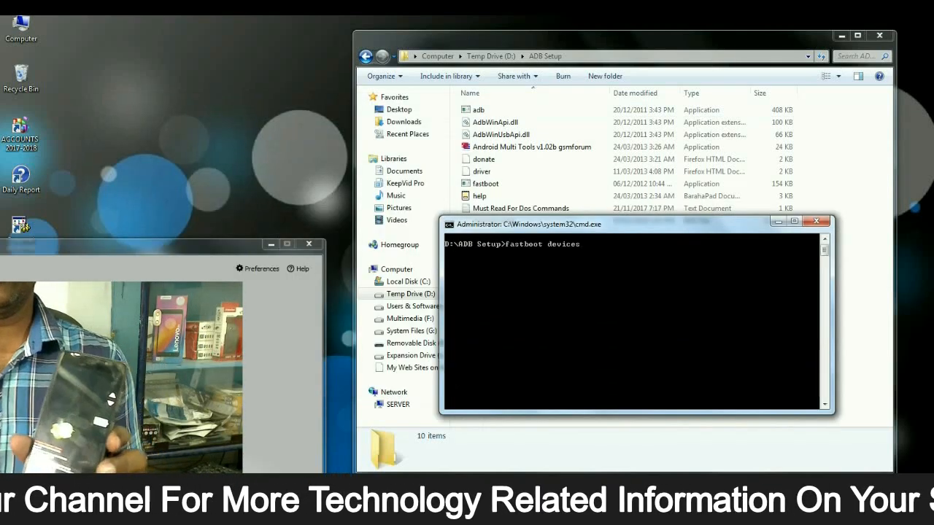
pyautogui.press('Return')
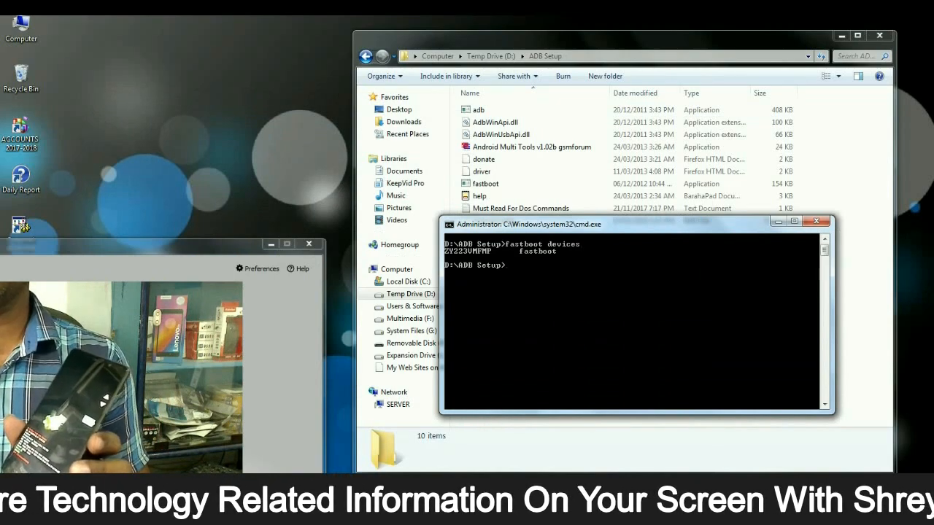
pyautogui.write('fastboot oem unlock')
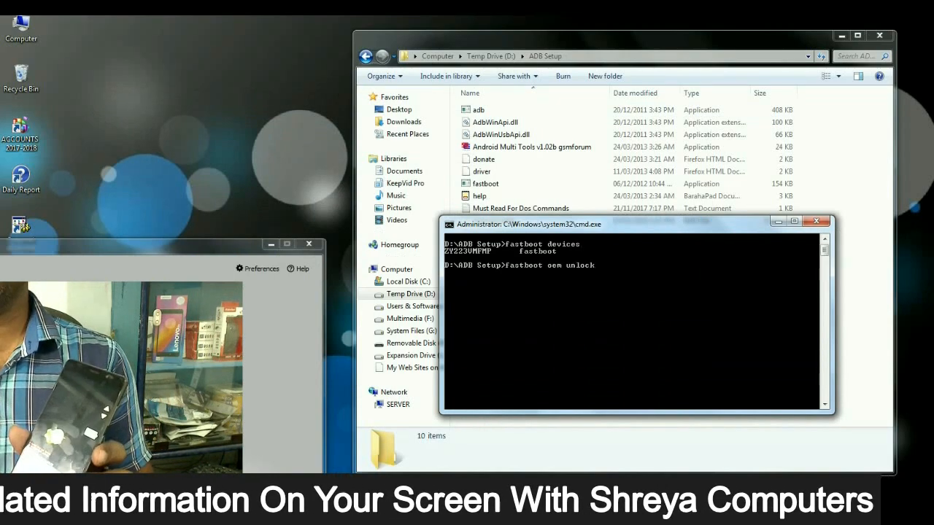
pyautogui.press('Return')
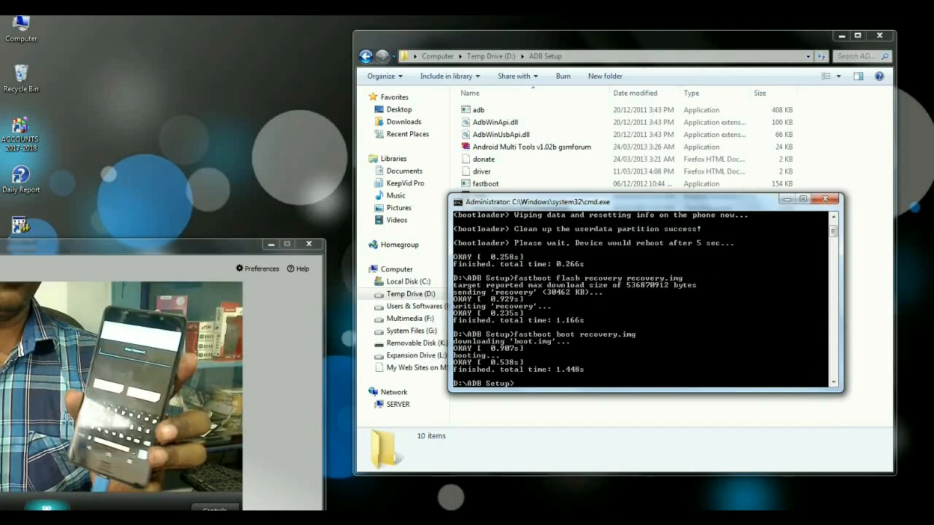
pyautogui.click(879, 35)
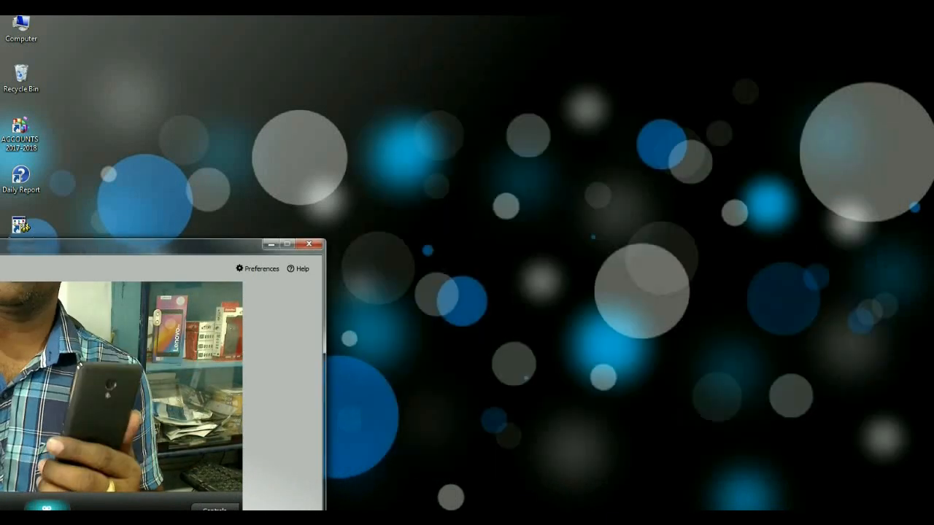